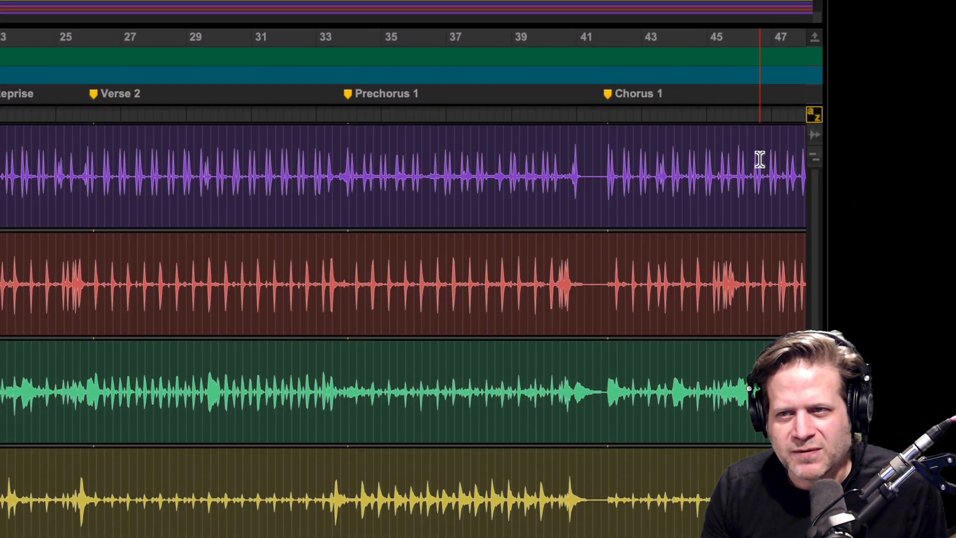
- Undo the last two edits on Tom 1 to restore its opening audio
click(814, 117)
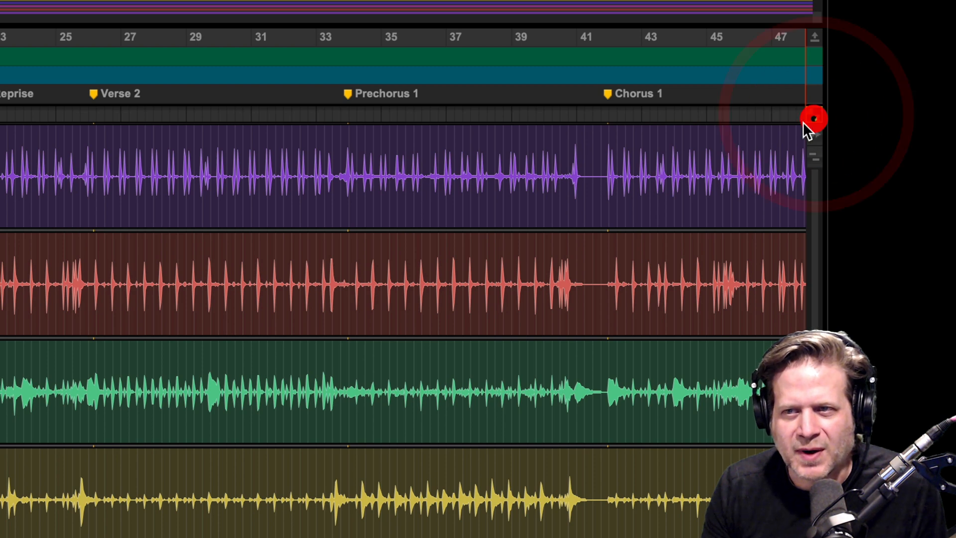
click(813, 116)
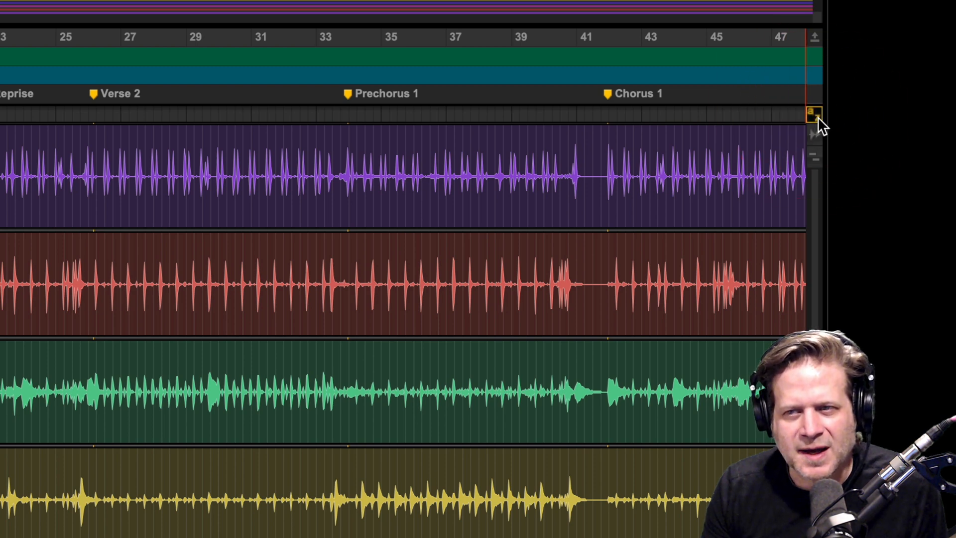
mouse_move(817, 114)
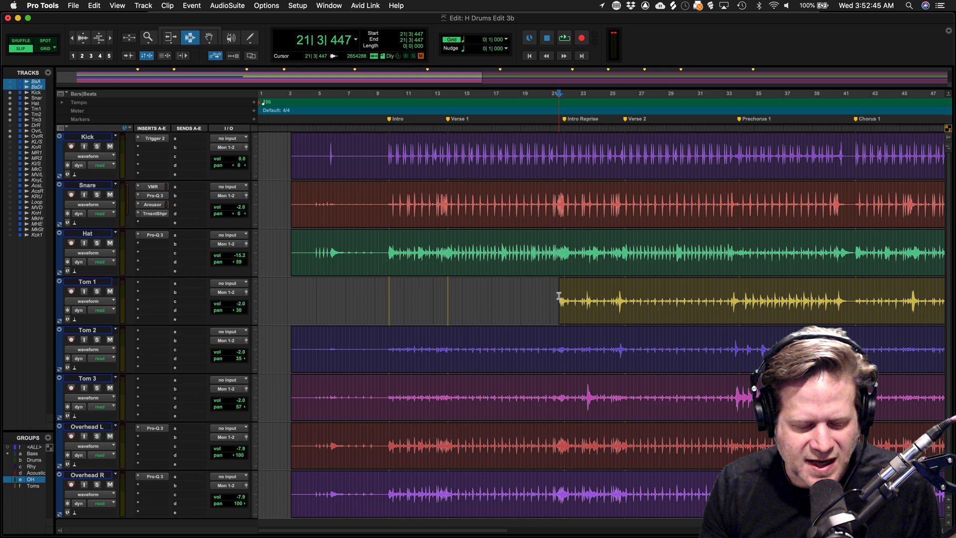
key(z)
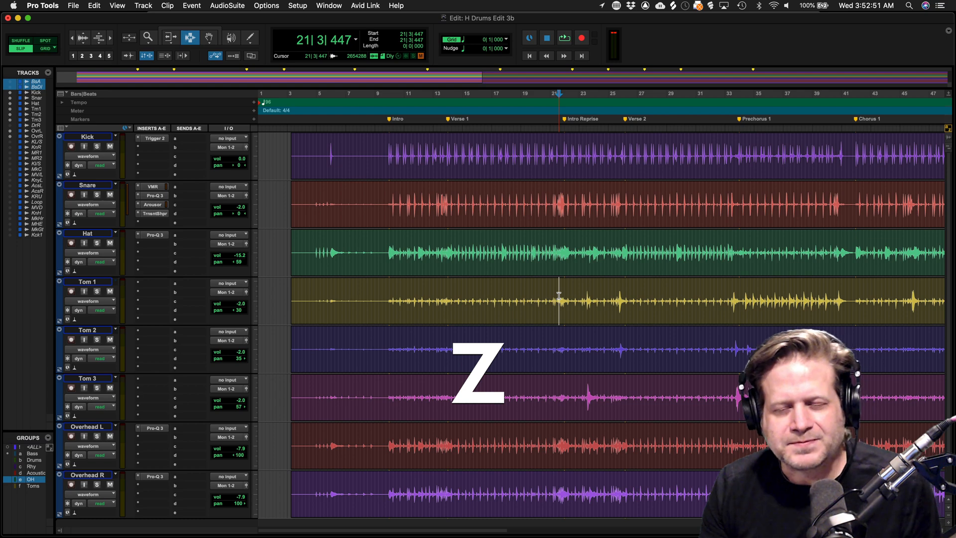
key(z)
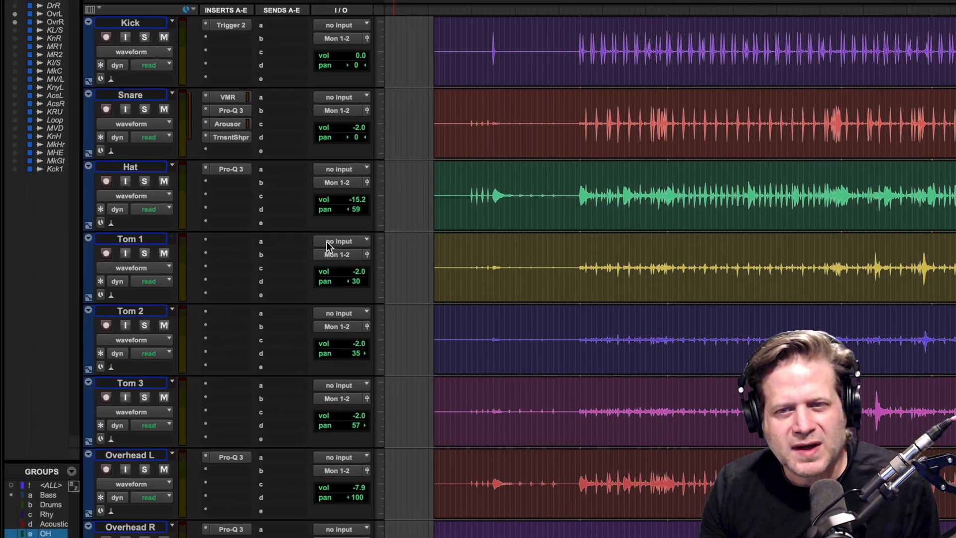
- Duplicate Tom 1's playlist and accept the name Tom 1.01
scroll(up, 3)
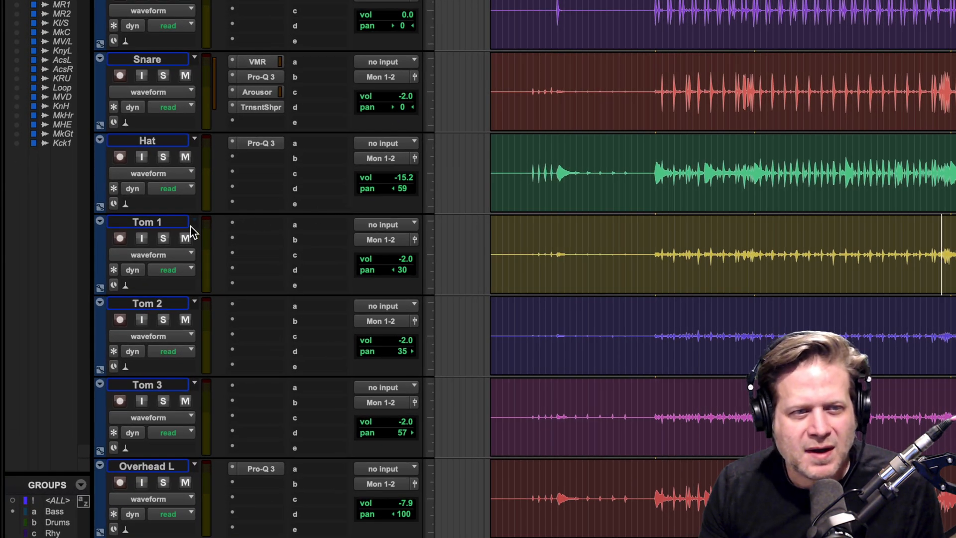
mouse_move(195, 228)
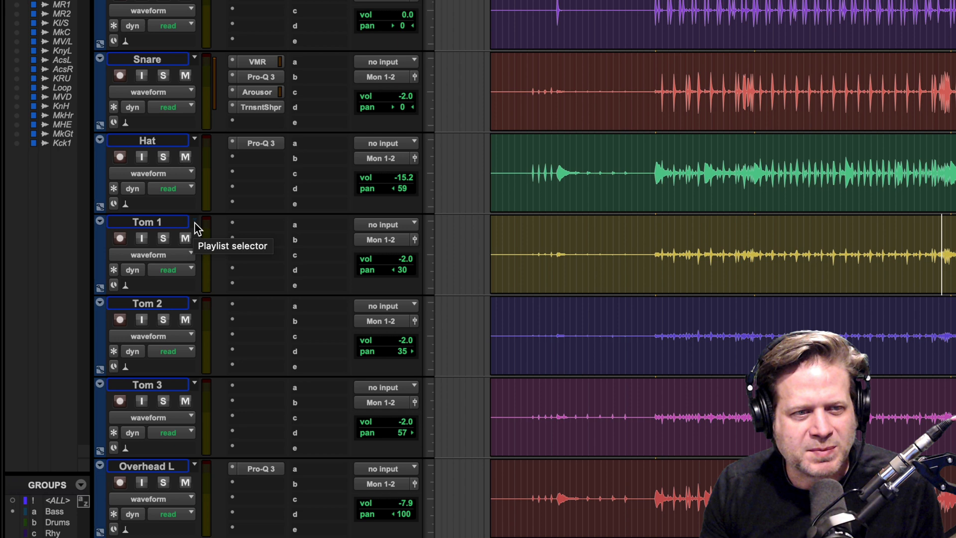
click(194, 221)
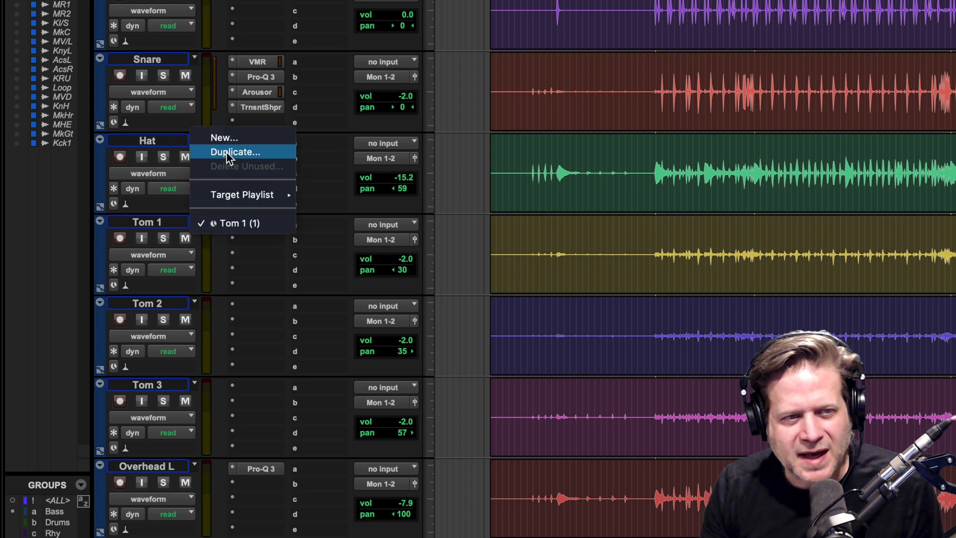
click(234, 152)
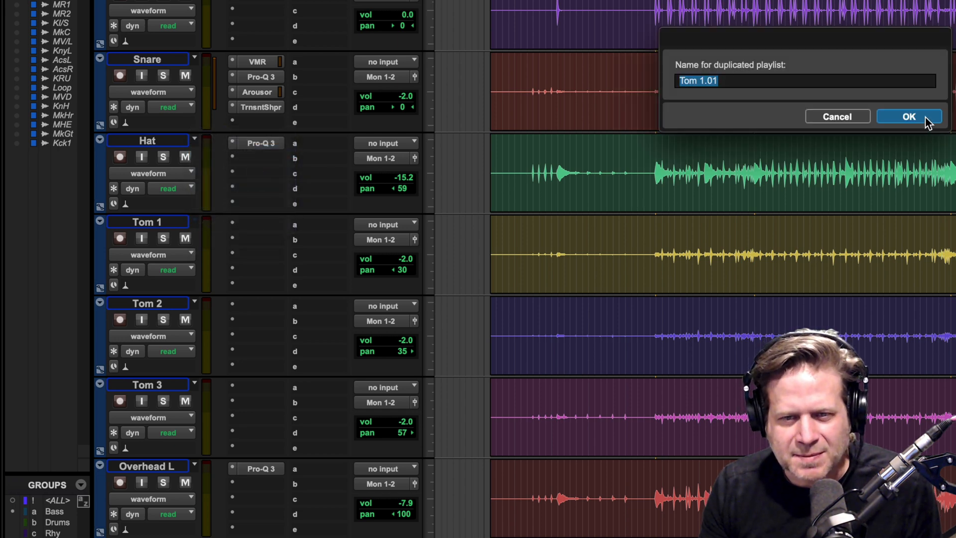
click(908, 116)
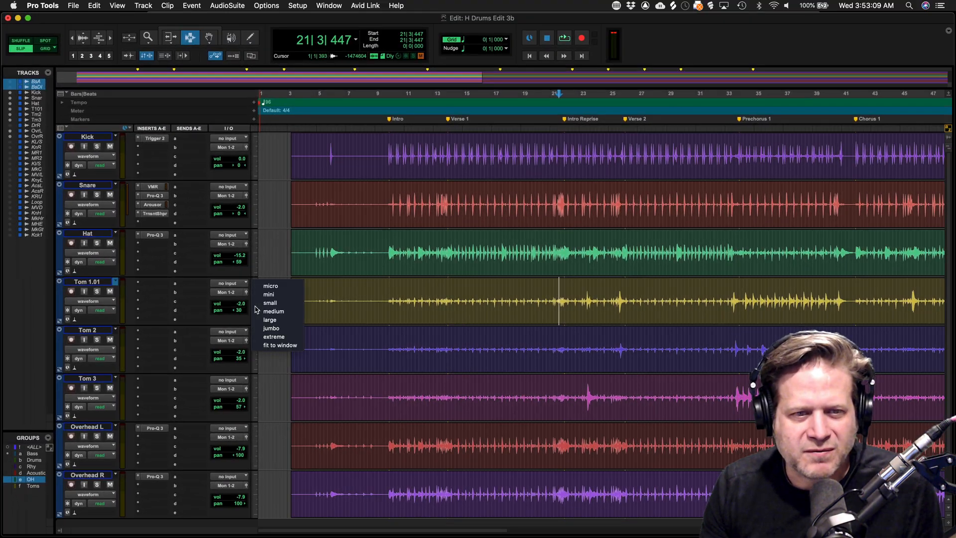
- Enlarge the Tom 1.01 track height and clear the audio before the bar 23 hit
click(269, 320)
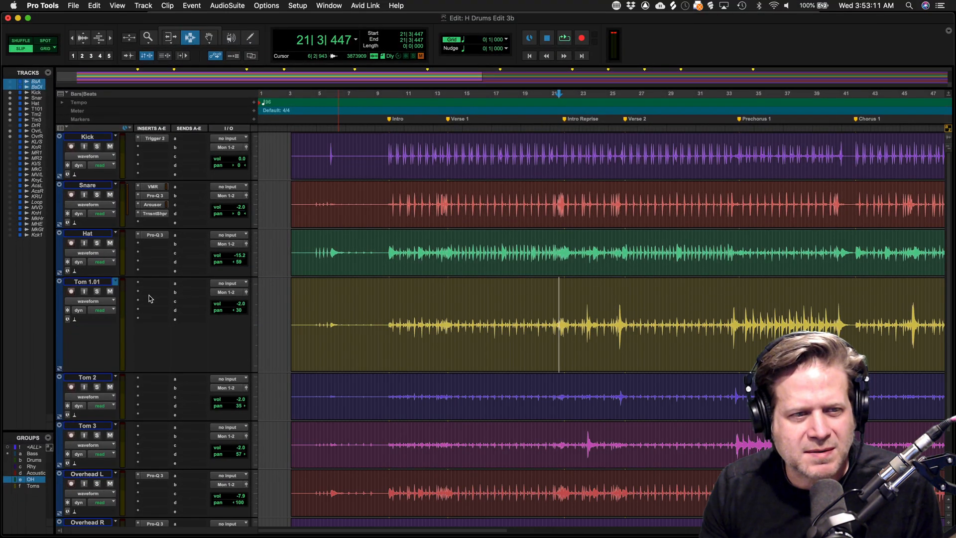
click(97, 291)
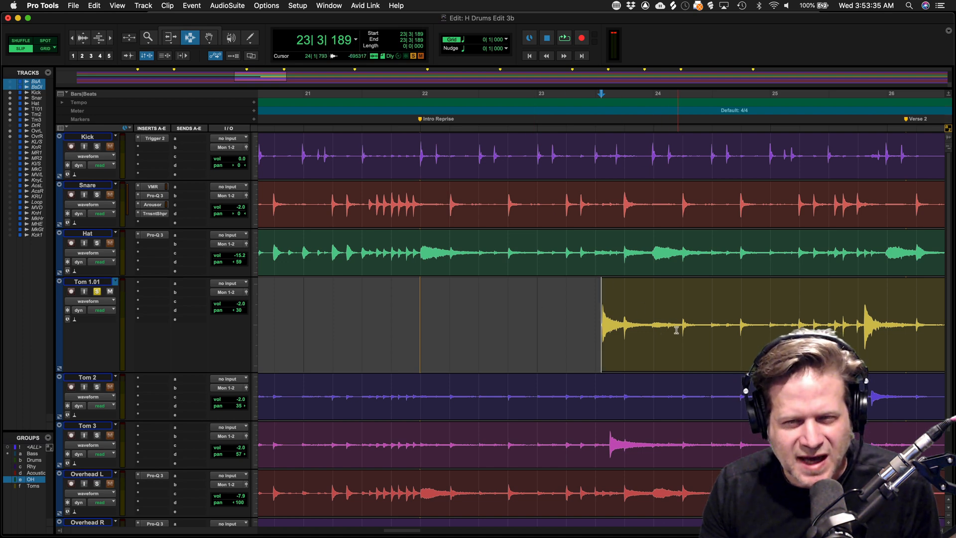
- Delete the bleed between tom hits on Tom 1.01, keeping two hits through Verse 2
click(562, 37)
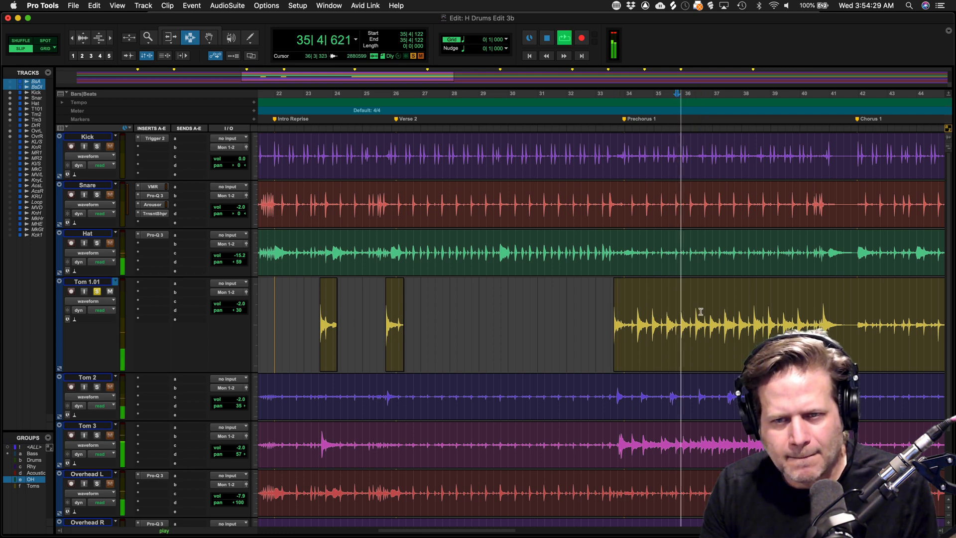
- Delete the non-tom sections across the remaining song on Tom 1.01
click(562, 38)
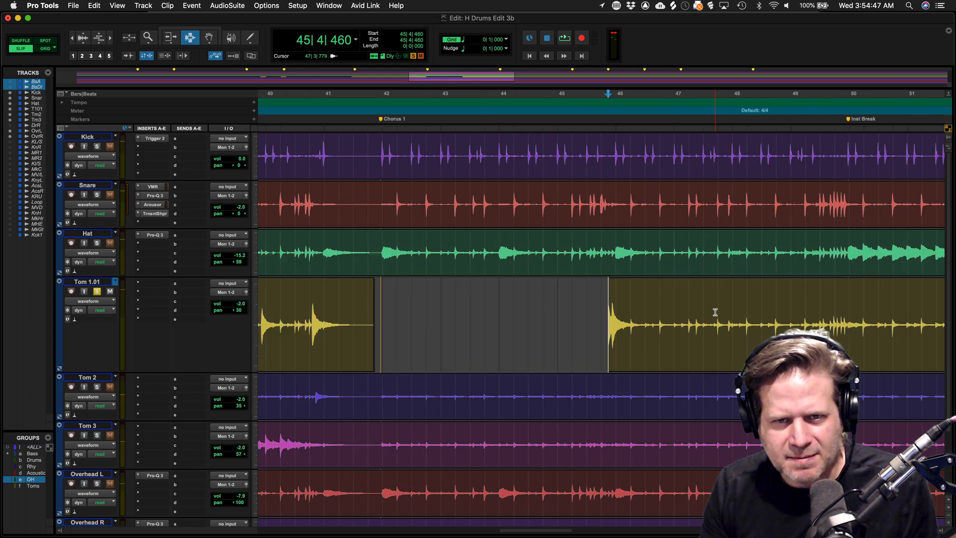
click(562, 38)
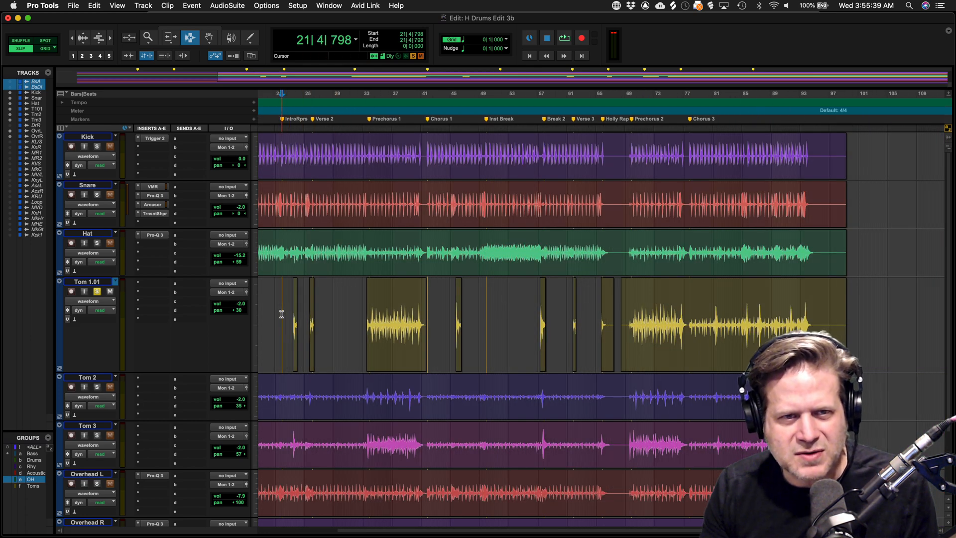
- Zoom back and select the tail of the long Tom 1.01 clip near bar 41
click(293, 315)
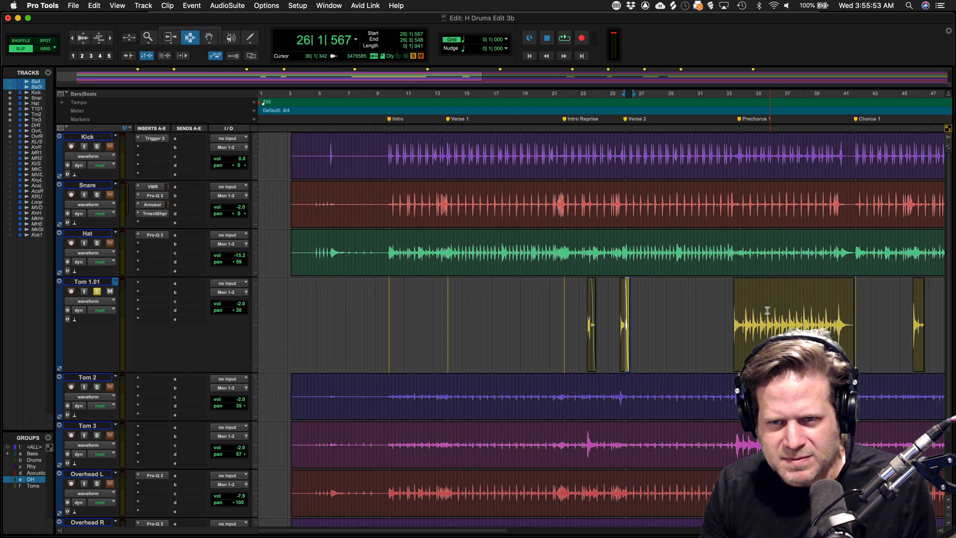
click(860, 317)
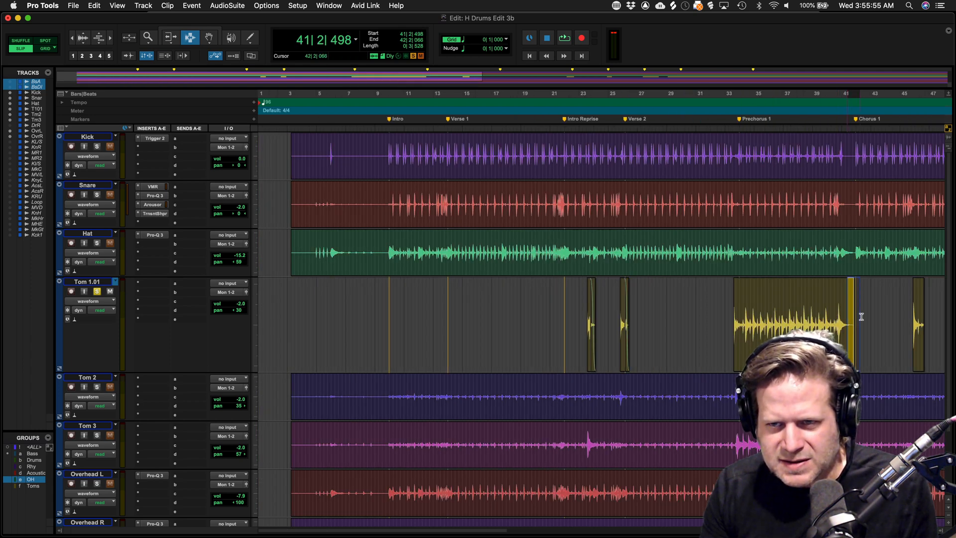